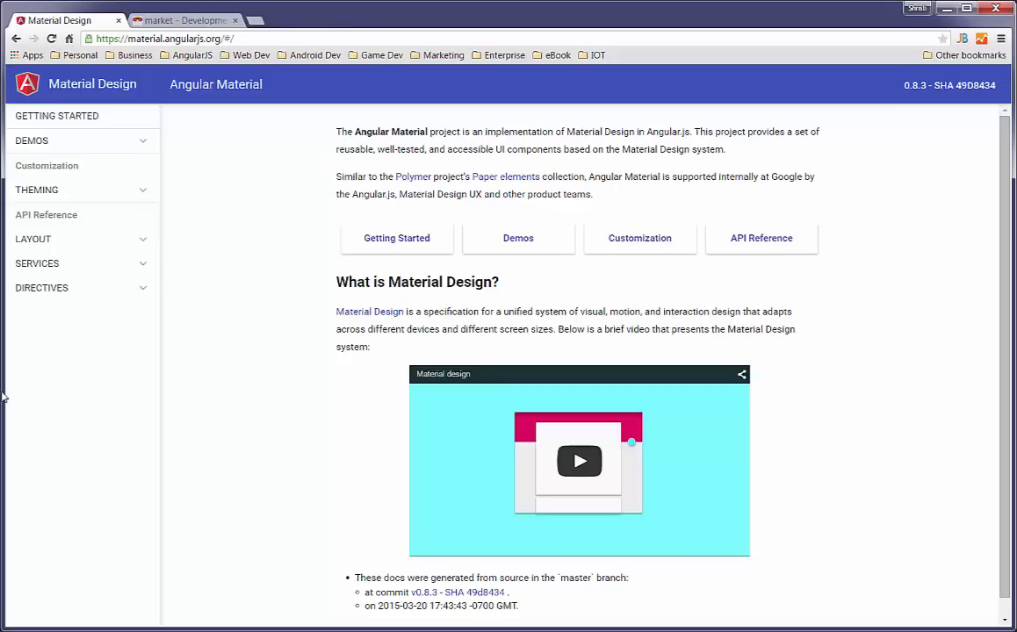
{"action": "mouse_move", "coordinate": [211, 450]}
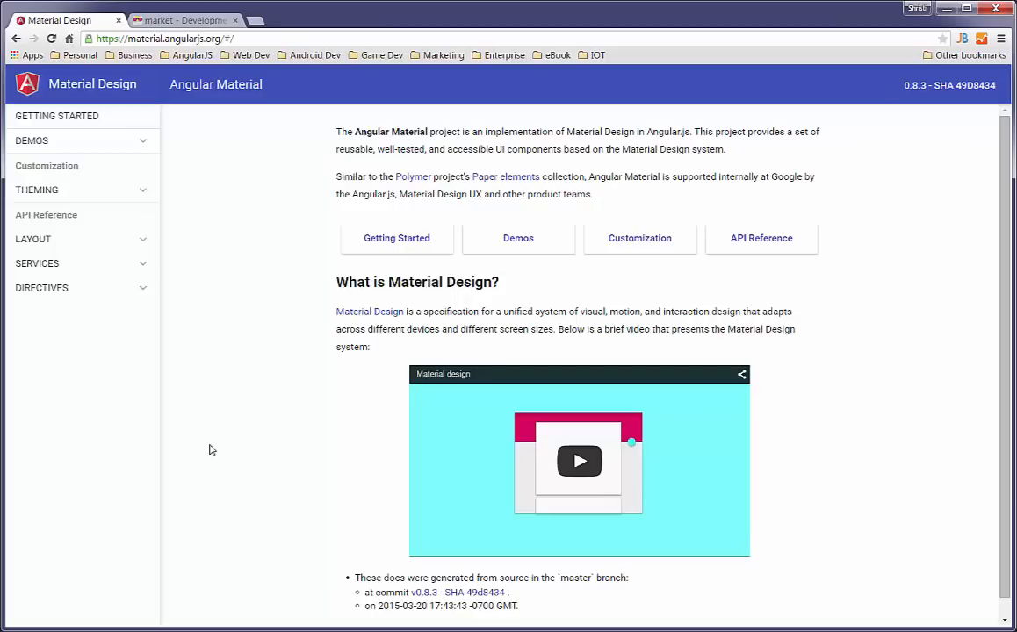
{"action": "mouse_move", "coordinate": [211, 418]}
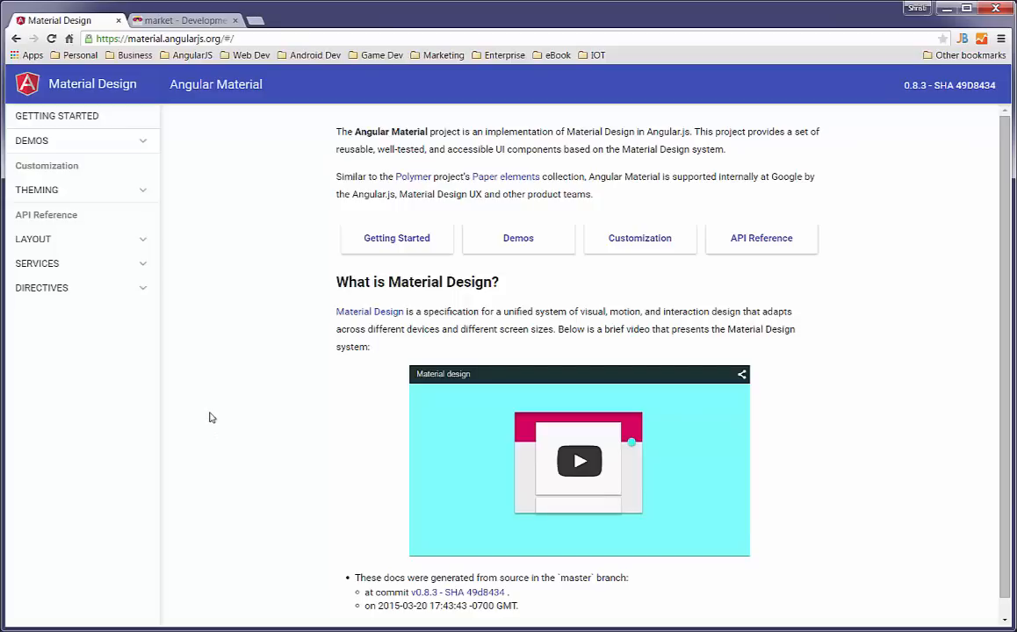
{"action": "mouse_move", "coordinate": [209, 316]}
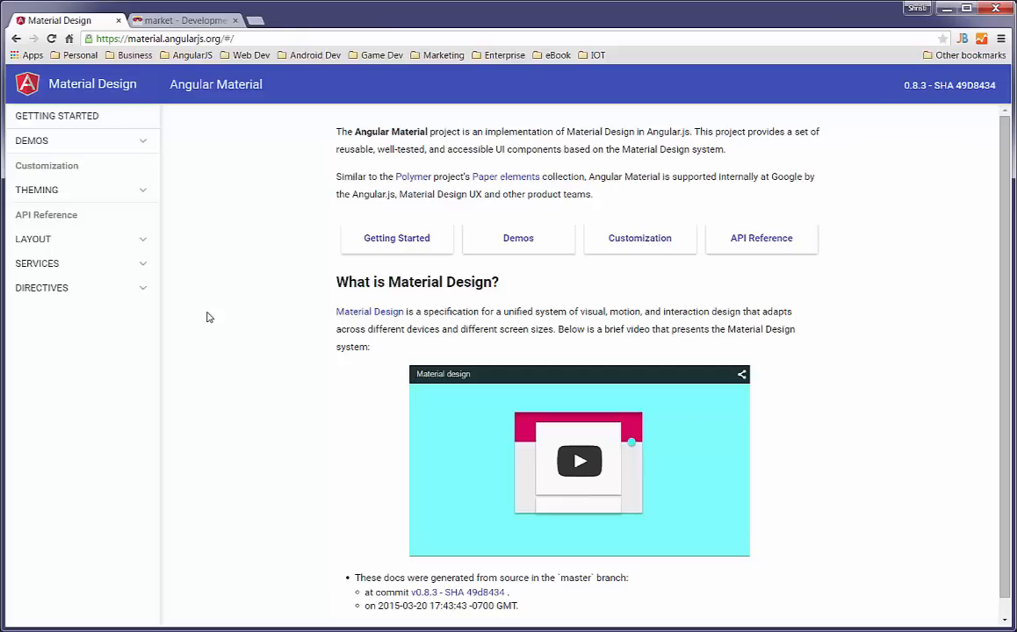
{"action": "mouse_move", "coordinate": [213, 206]}
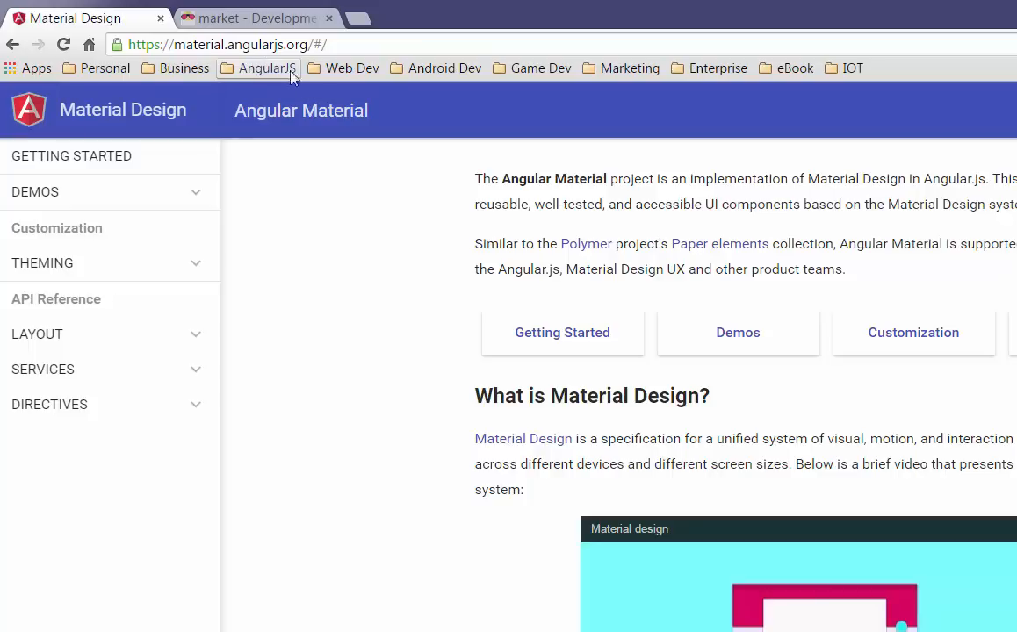
{"action": "mouse_move", "coordinate": [369, 256]}
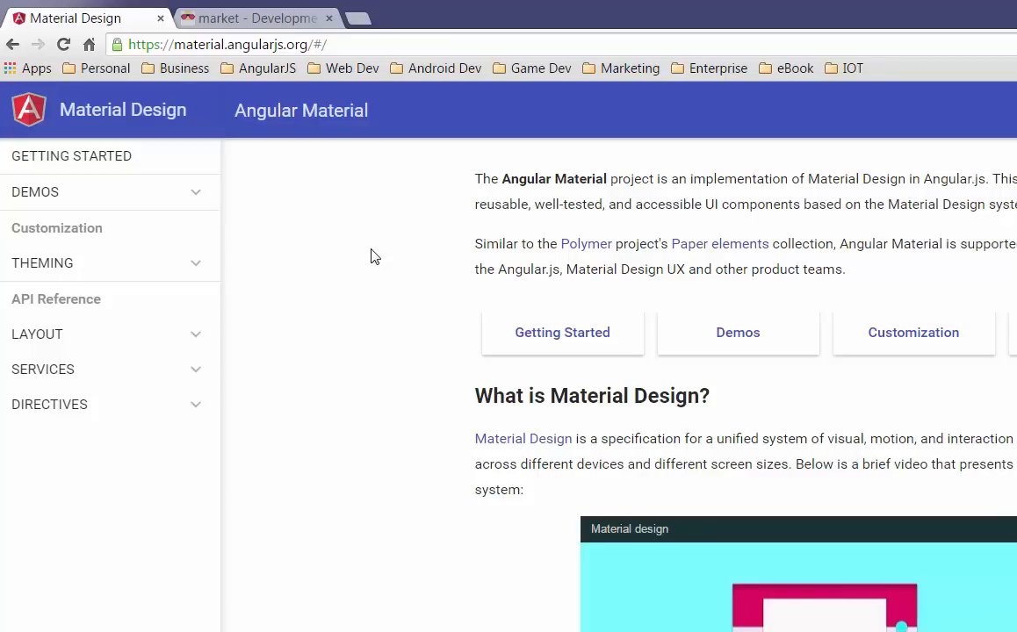
{"action": "mouse_move", "coordinate": [254, 18]}
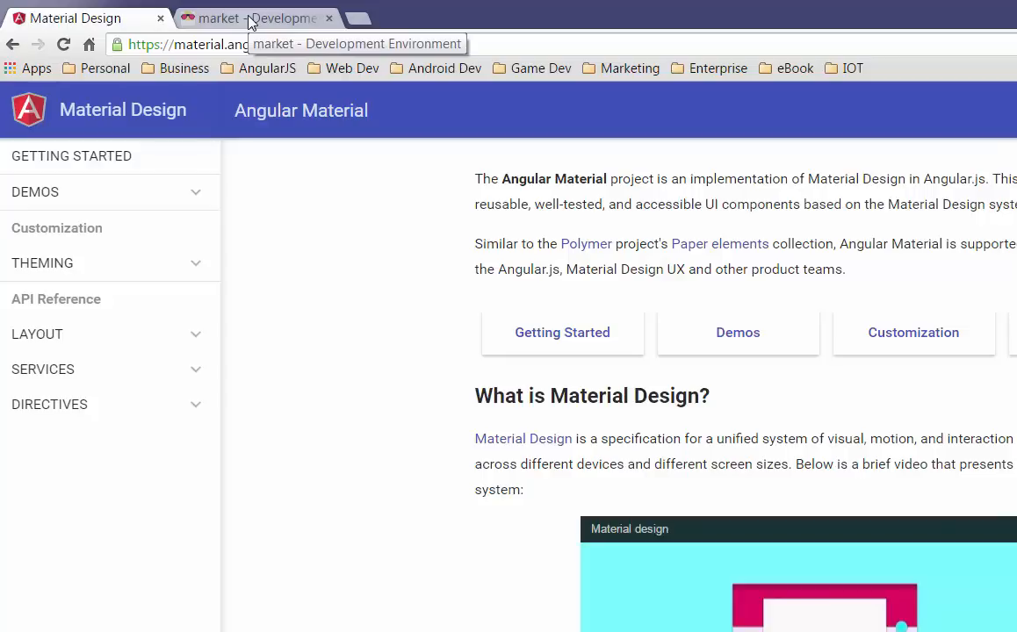
- Reload the local market home page, then open and dismiss the Facebook share window
{"action": "left_click", "coordinate": [254, 17]}
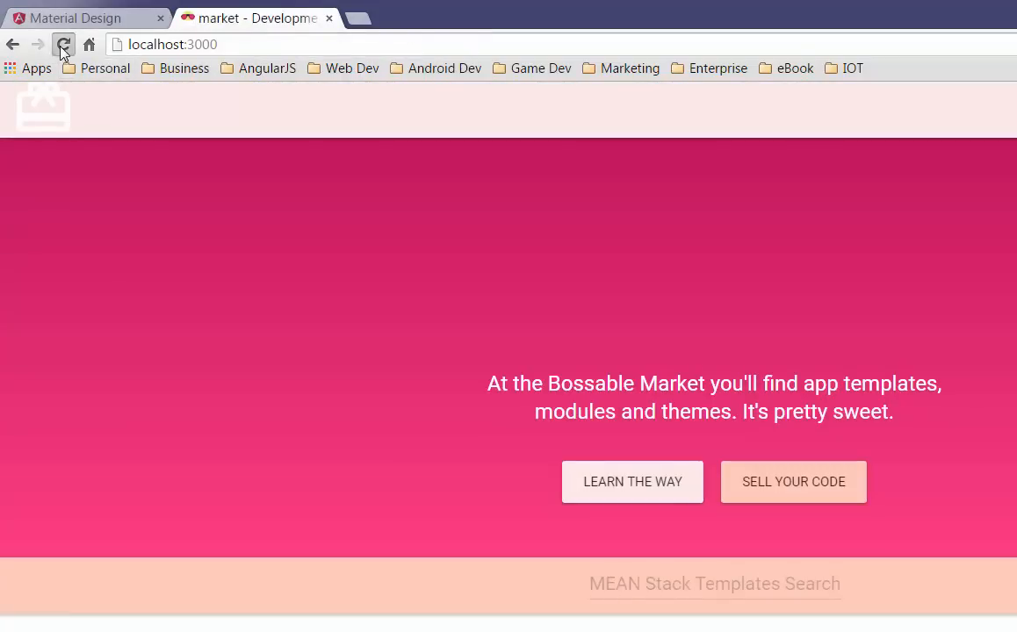
{"action": "left_click", "coordinate": [63, 46]}
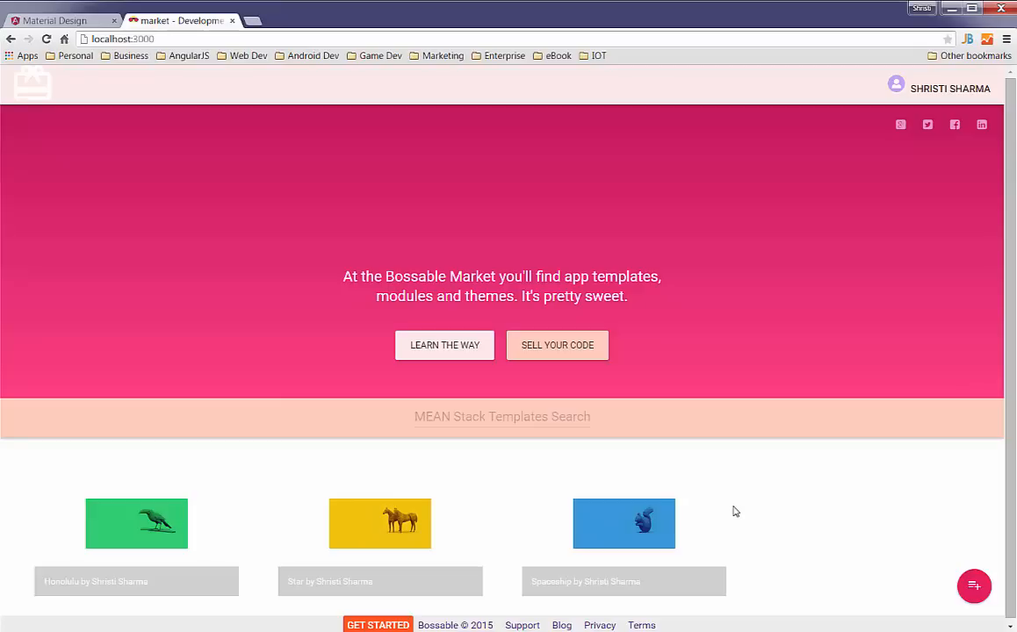
{"action": "mouse_move", "coordinate": [738, 548]}
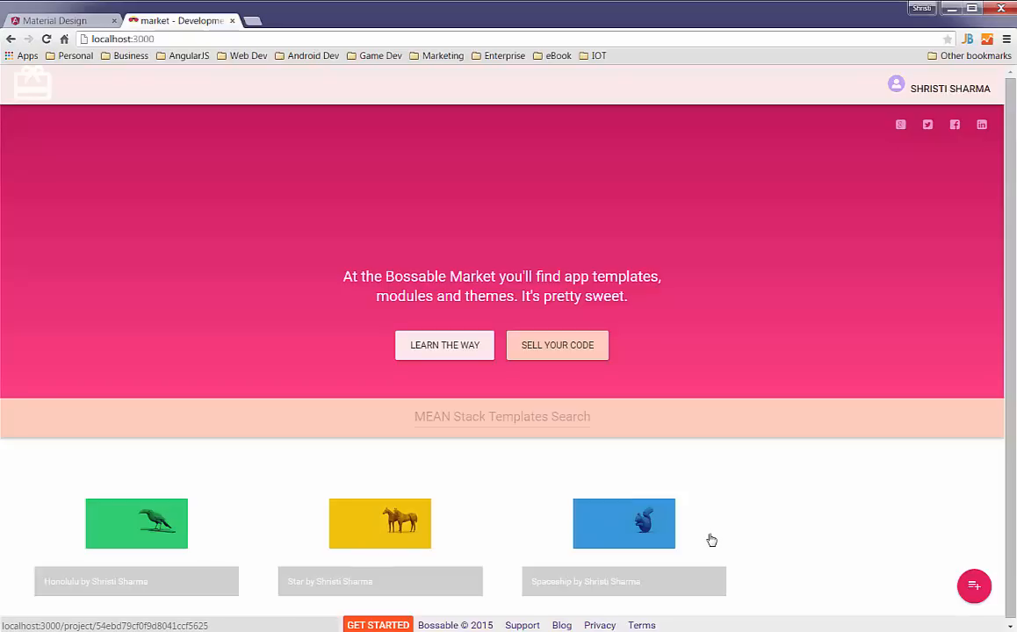
{"action": "mouse_move", "coordinate": [956, 125]}
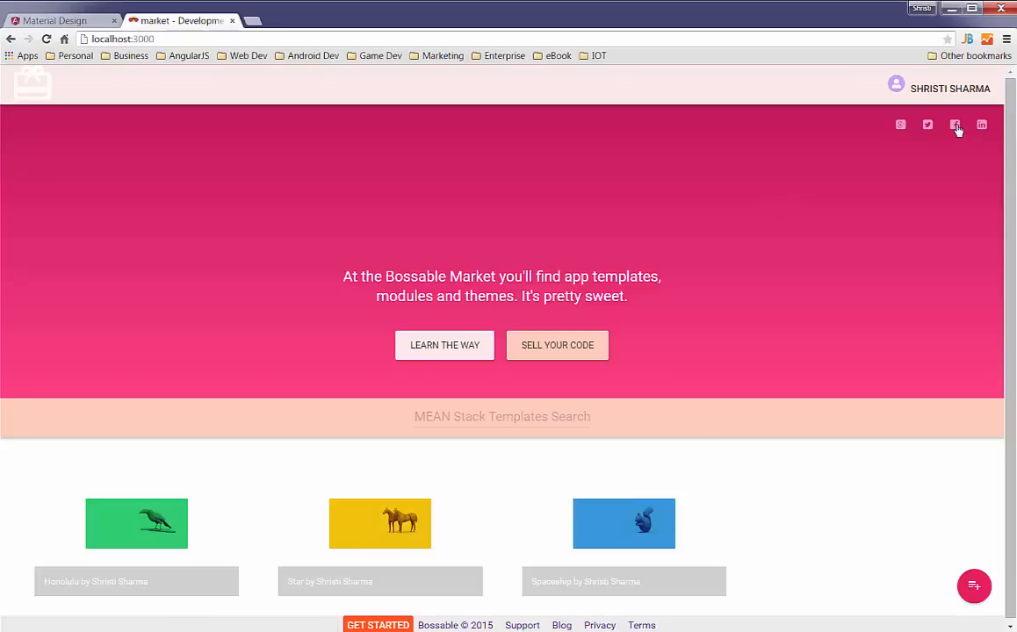
{"action": "left_click", "coordinate": [955, 125]}
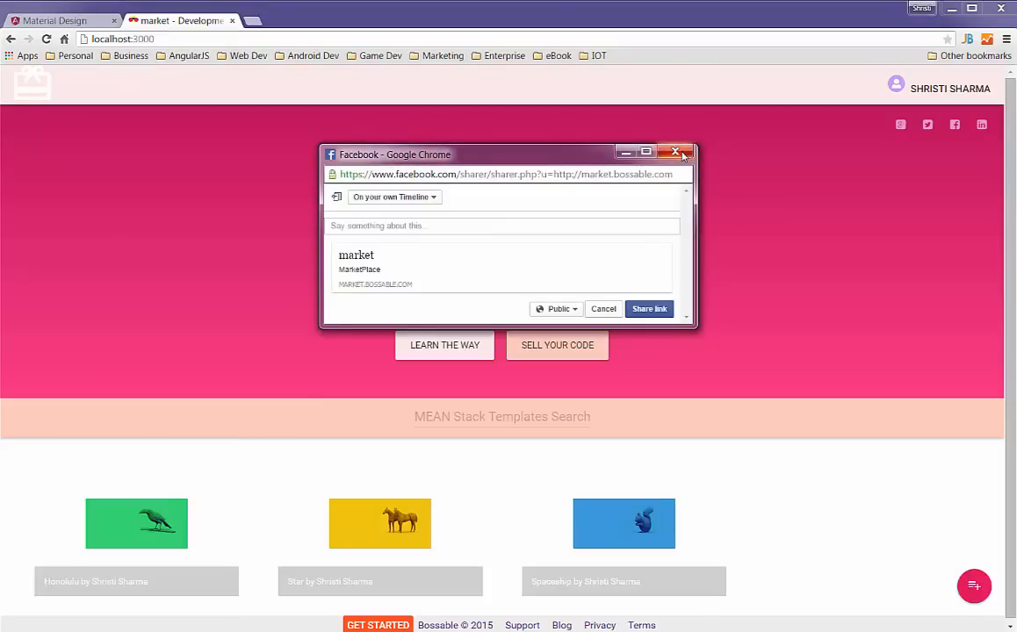
{"action": "left_click", "coordinate": [684, 153]}
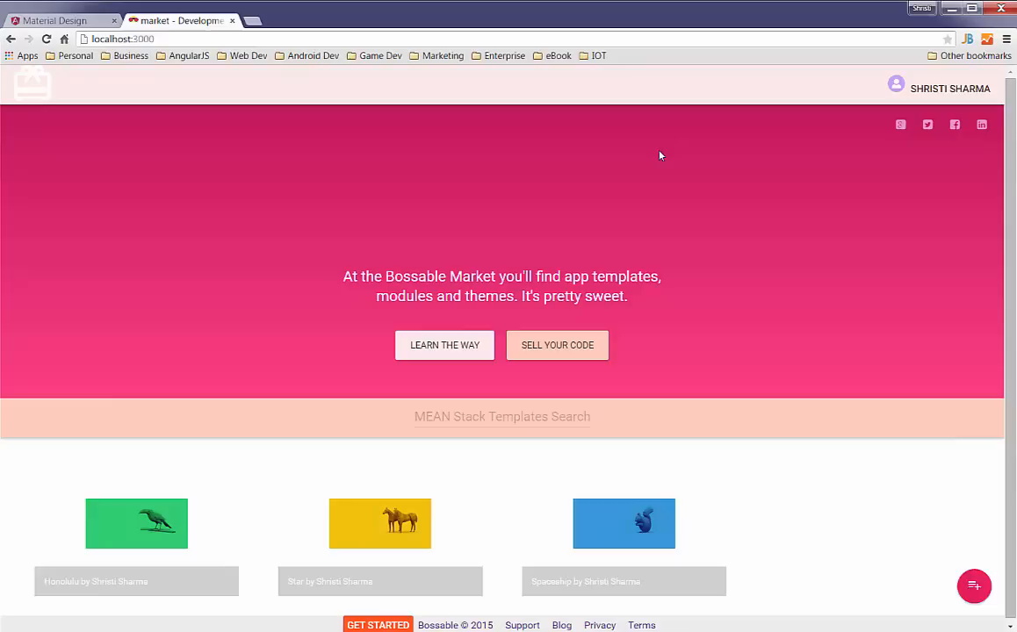
{"action": "mouse_move", "coordinate": [749, 534]}
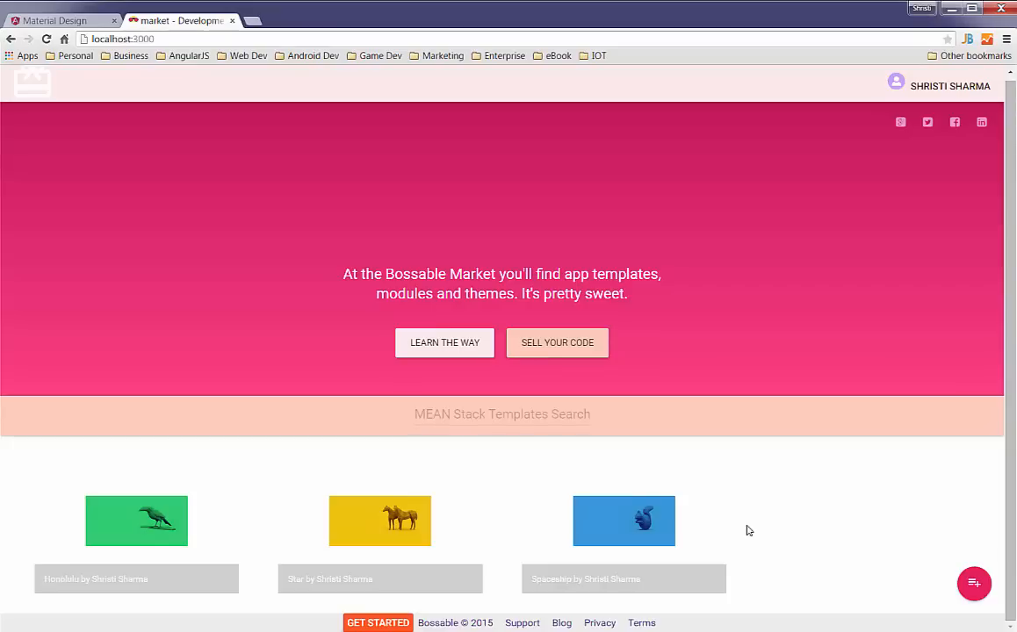
{"action": "mouse_move", "coordinate": [746, 506]}
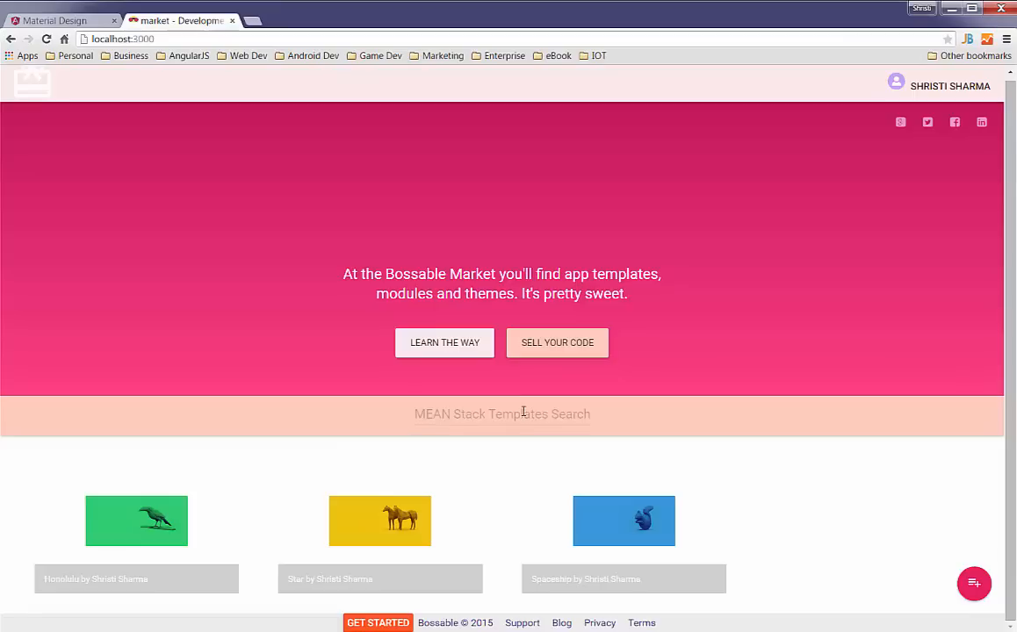
{"action": "type", "text": "spa"}
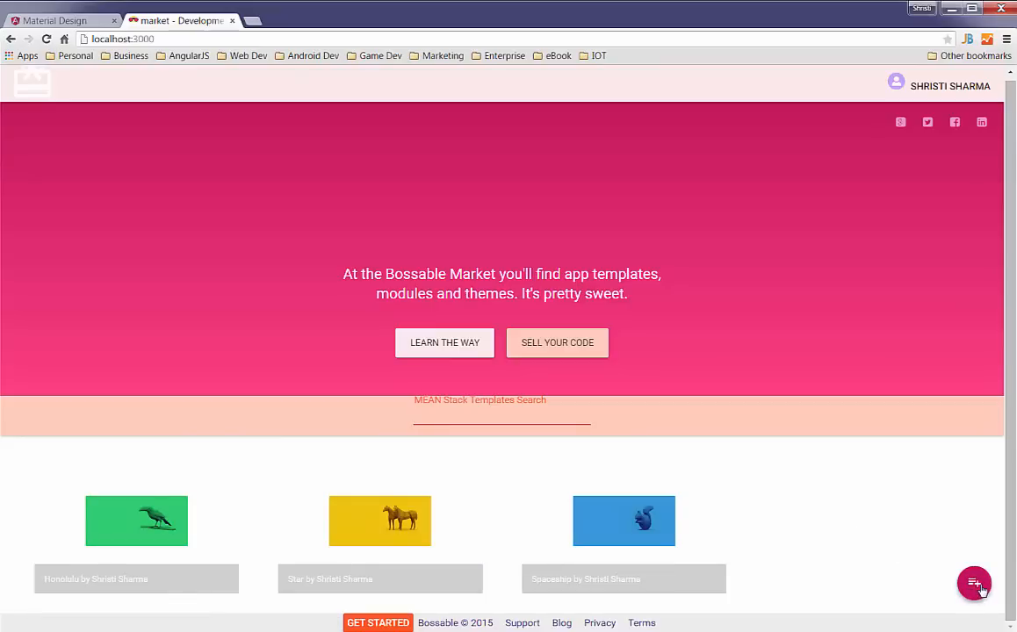
{"action": "scroll", "scroll_direction": "down", "scroll_amount": 3}
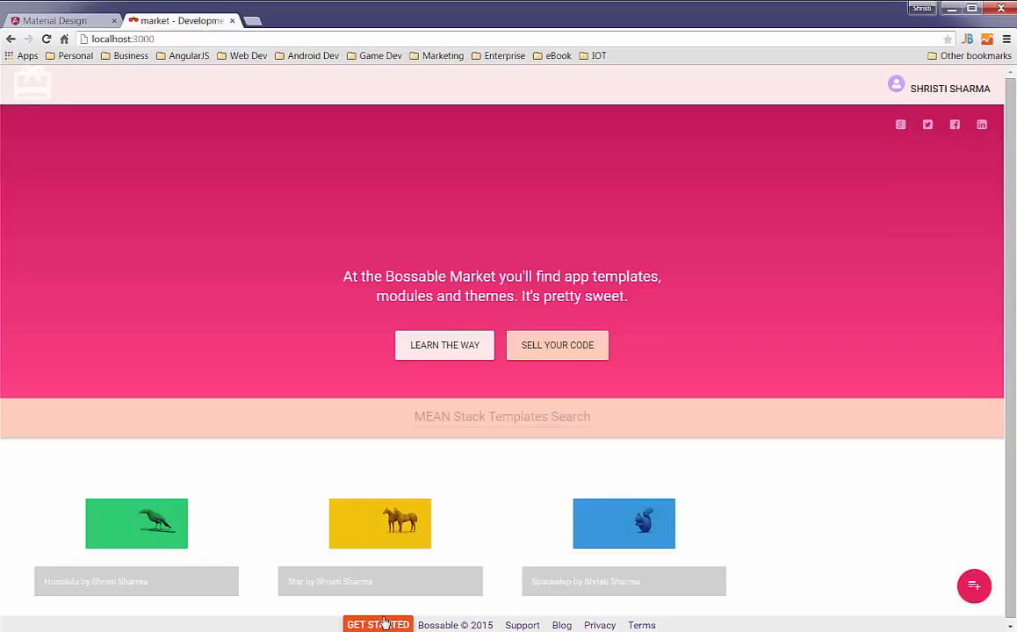
{"action": "left_click", "coordinate": [377, 626]}
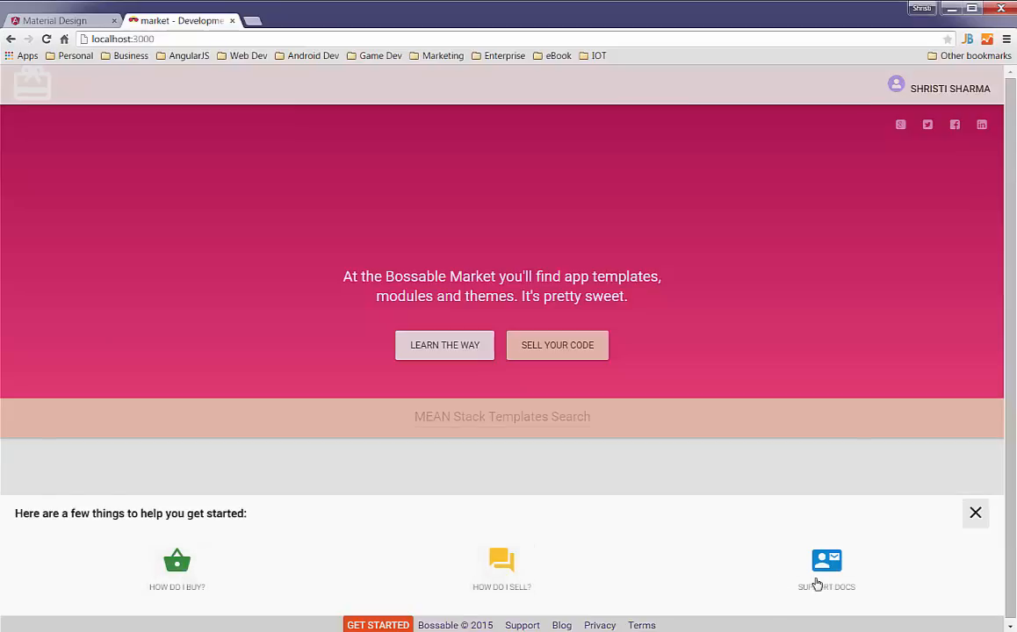
{"action": "left_click", "coordinate": [975, 512]}
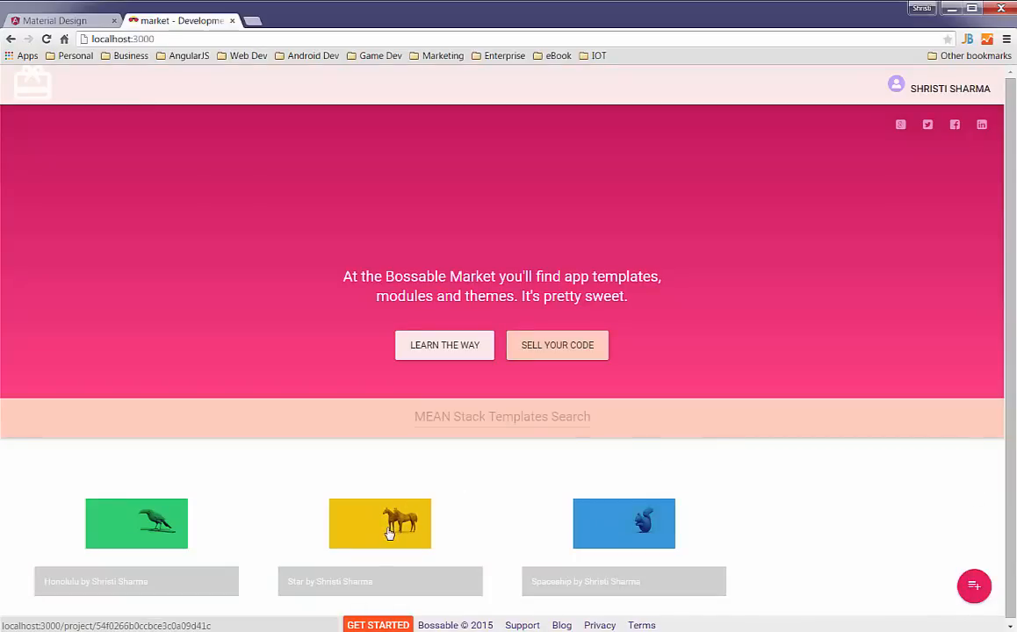
{"action": "left_click", "coordinate": [379, 523]}
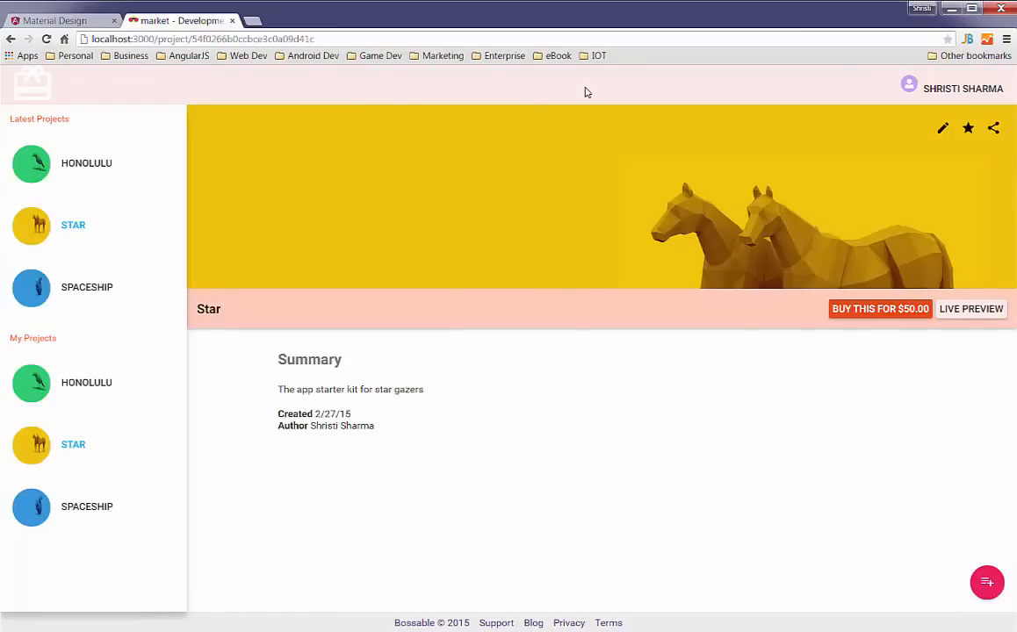
{"action": "mouse_move", "coordinate": [505, 325]}
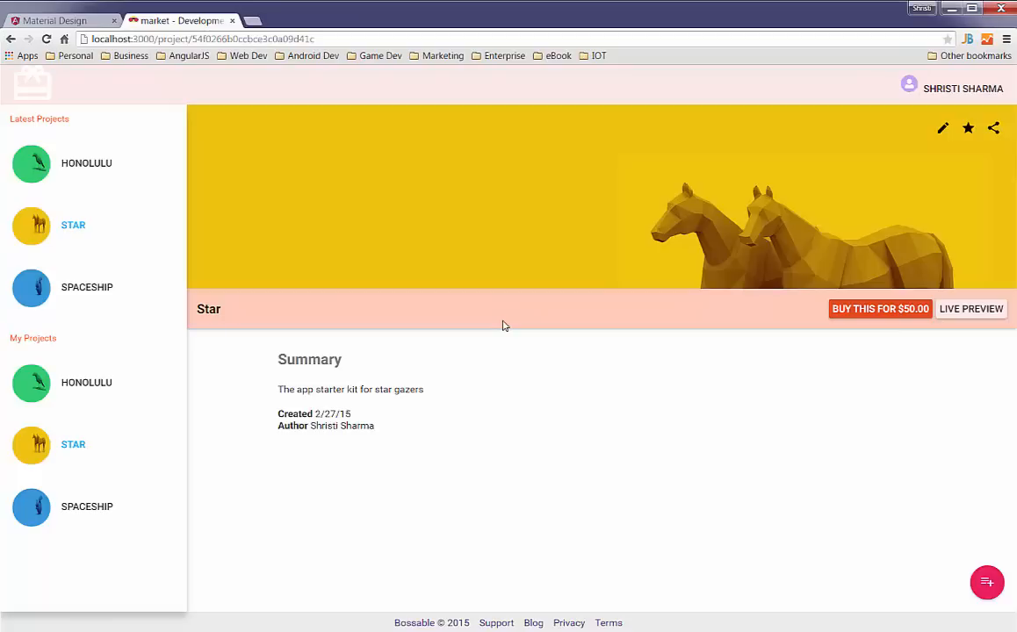
{"action": "mouse_move", "coordinate": [983, 453]}
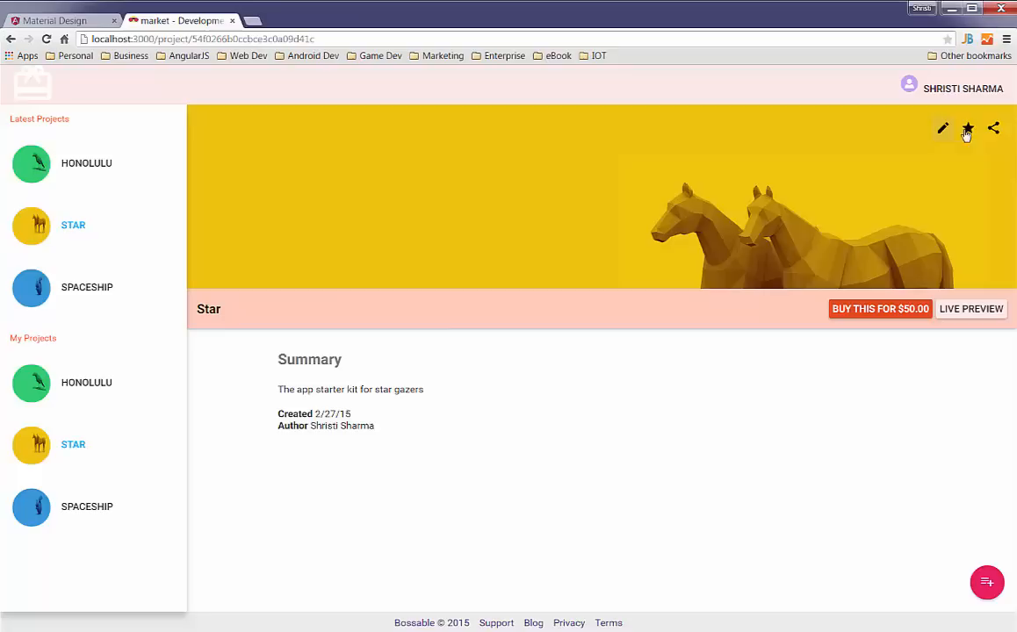
{"action": "left_click", "coordinate": [966, 128]}
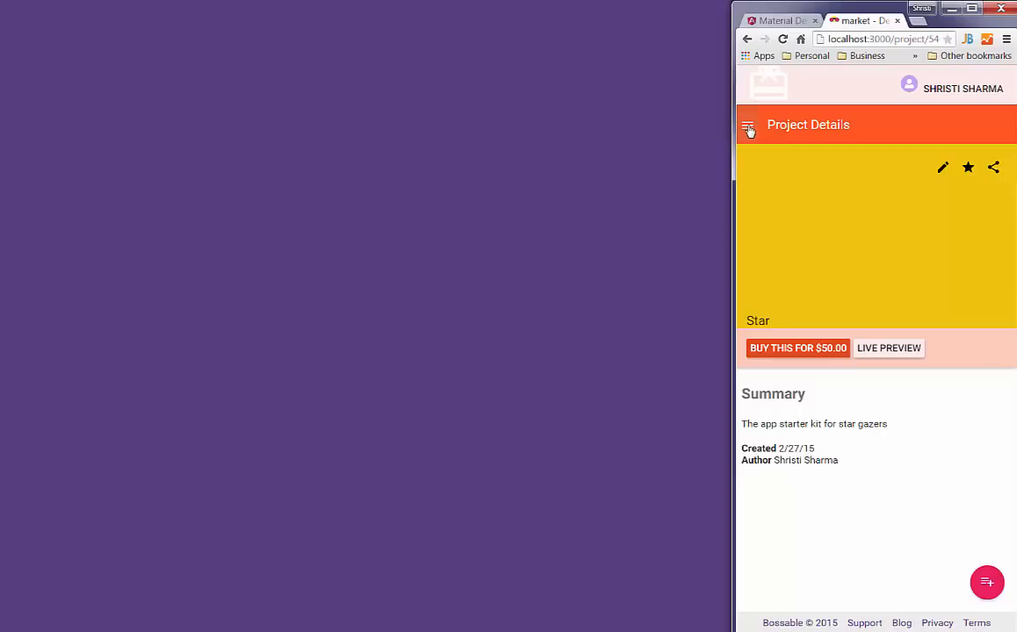
{"action": "left_click", "coordinate": [748, 125]}
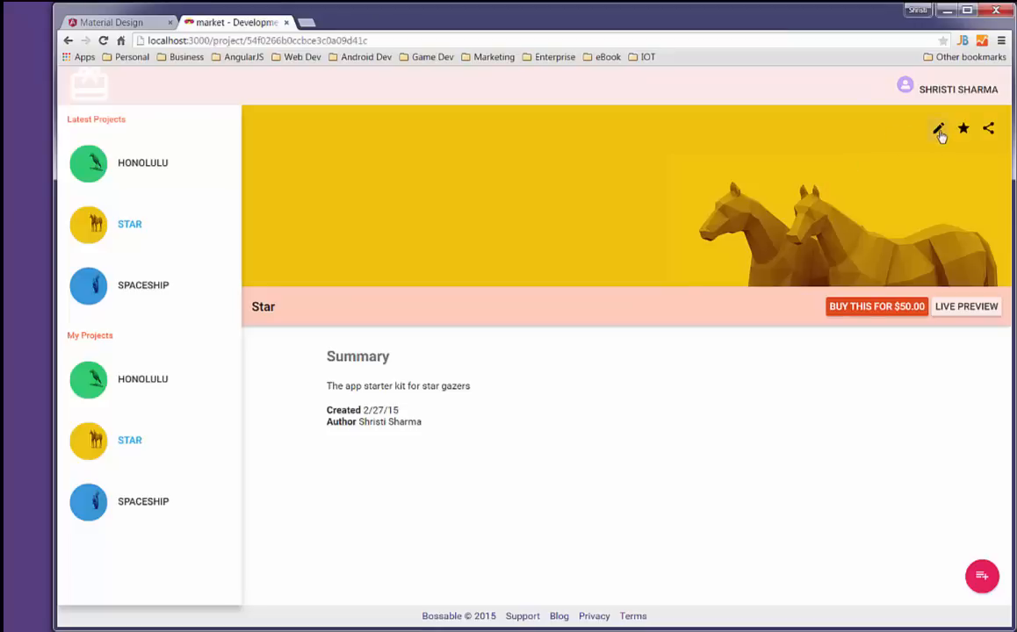
{"action": "left_click", "coordinate": [938, 130]}
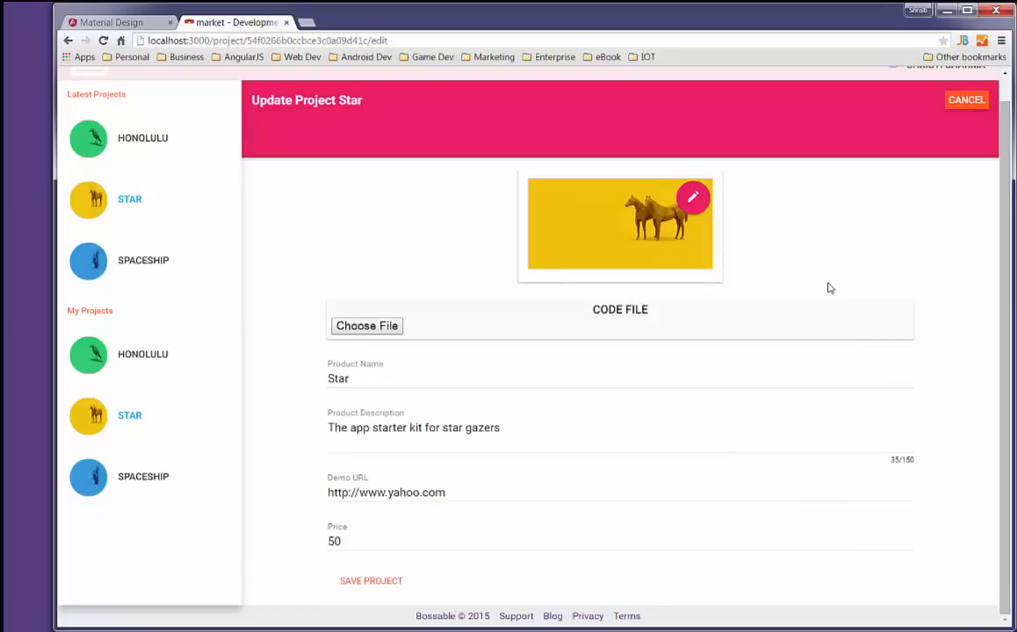
{"action": "left_click", "coordinate": [355, 541]}
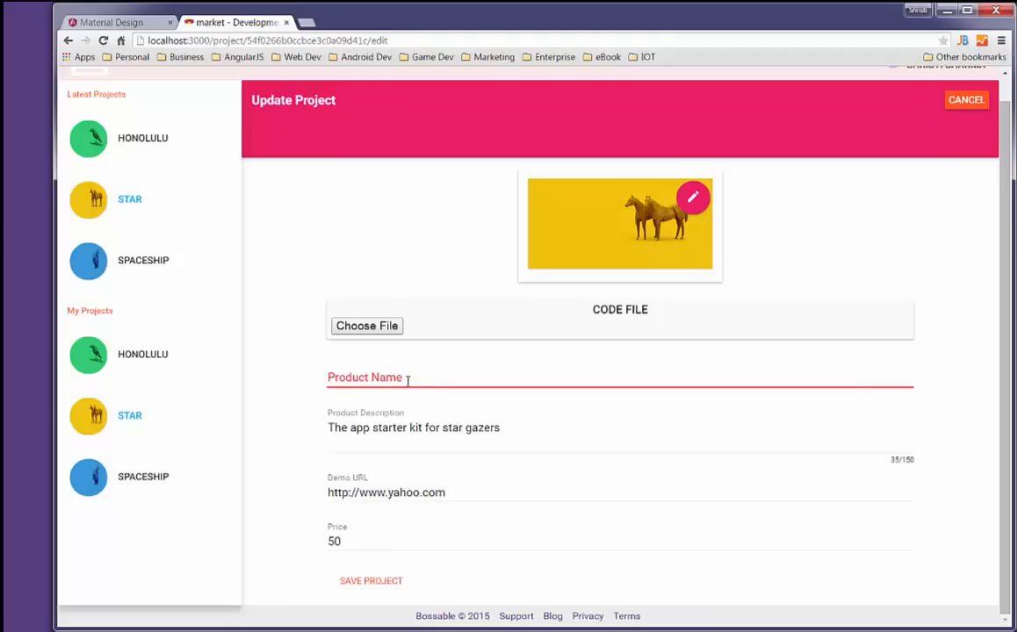
{"action": "left_click", "coordinate": [395, 377]}
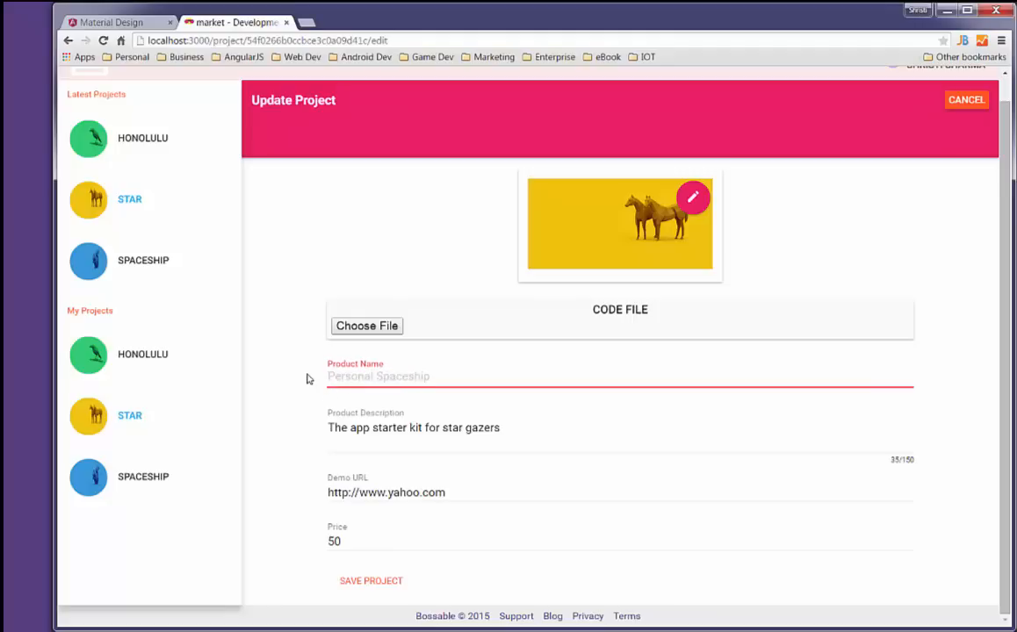
{"action": "left_click", "coordinate": [377, 376]}
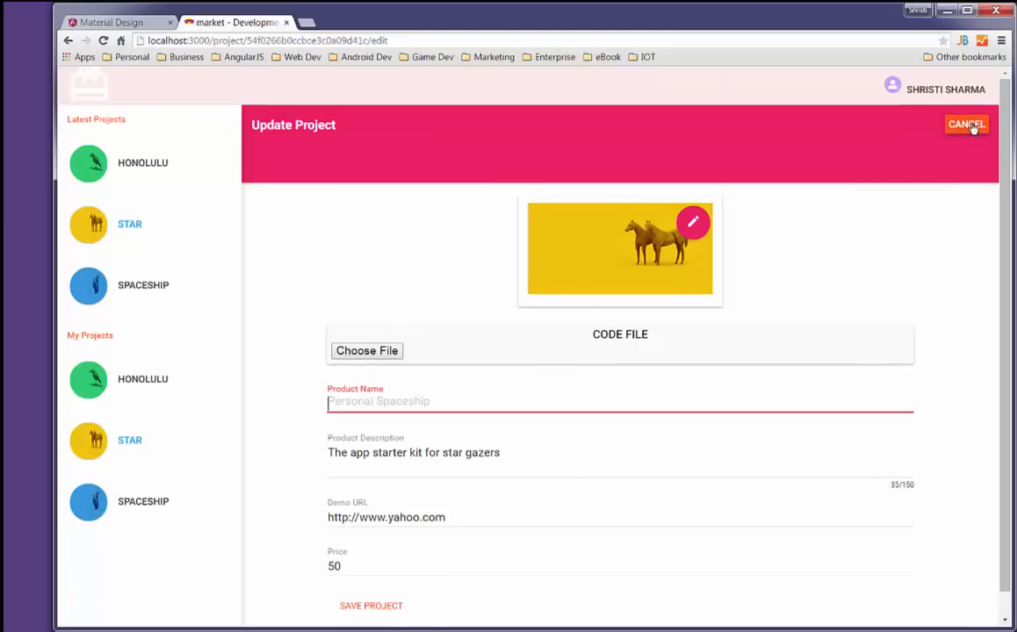
{"action": "left_click", "coordinate": [966, 123]}
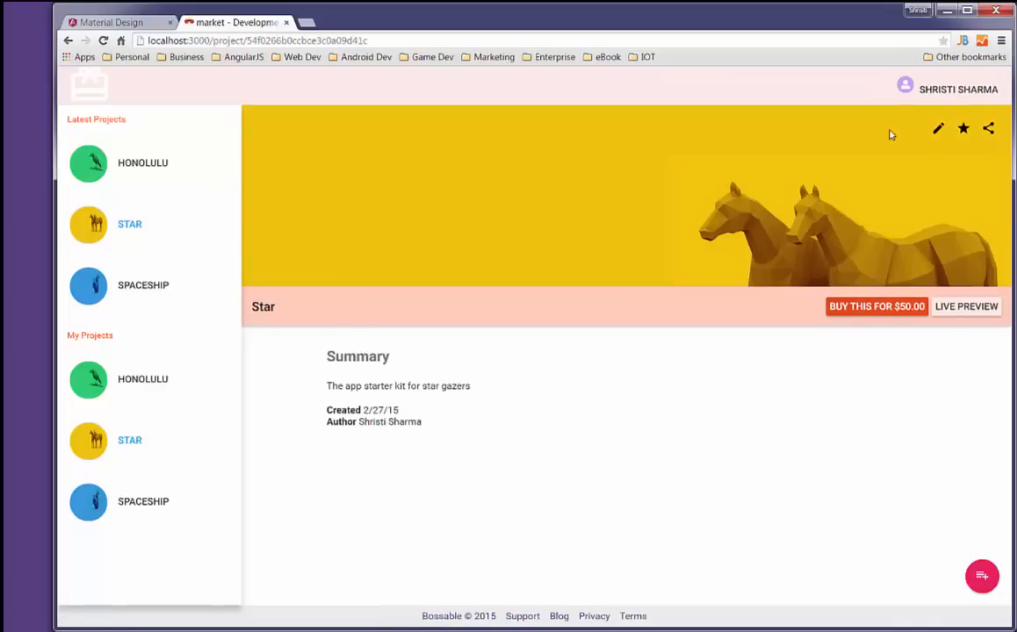
- Show the profile's My Projects list with Honolulu, Star and Spaceship
{"action": "left_click", "coordinate": [957, 88]}
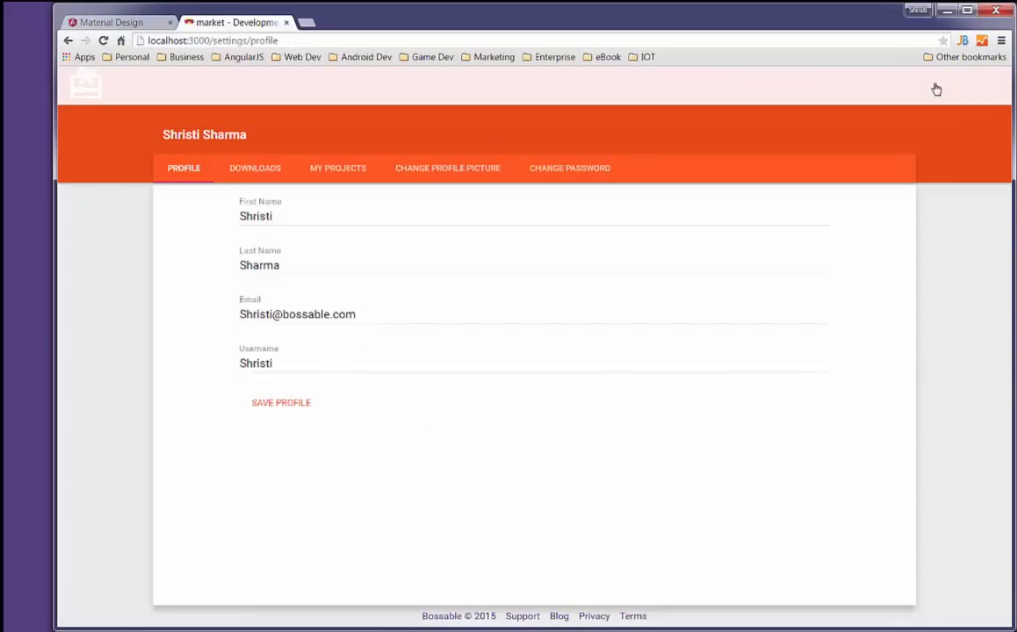
{"action": "mouse_move", "coordinate": [525, 392]}
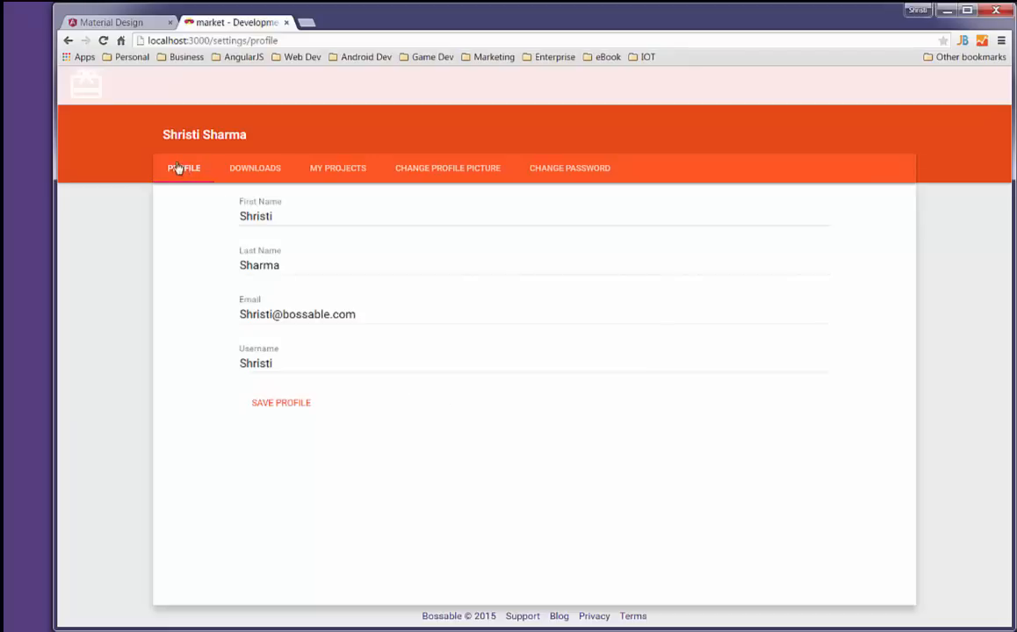
{"action": "mouse_move", "coordinate": [337, 174]}
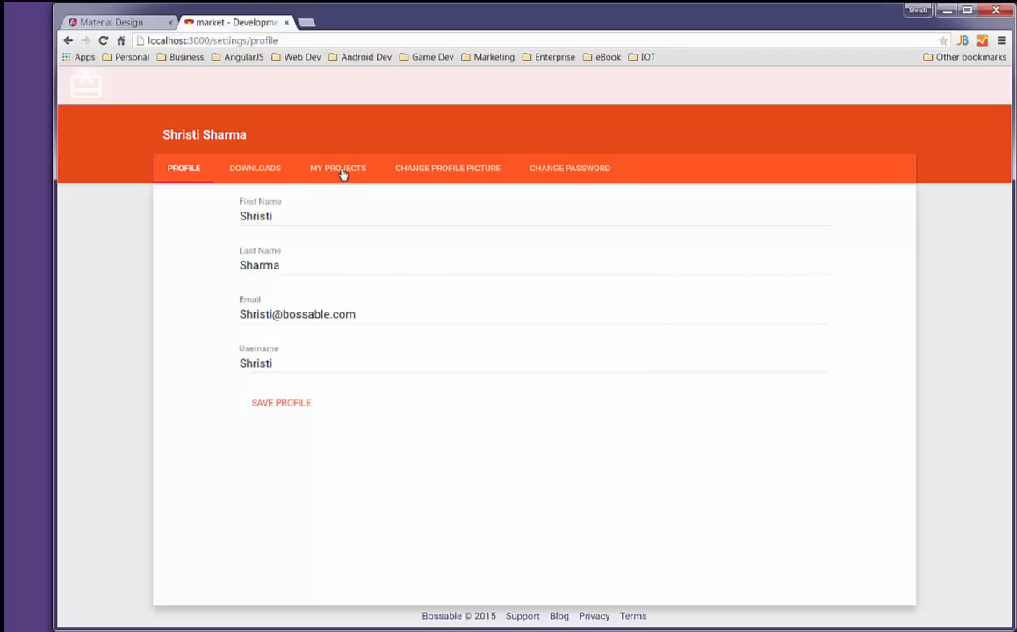
{"action": "left_click", "coordinate": [337, 169]}
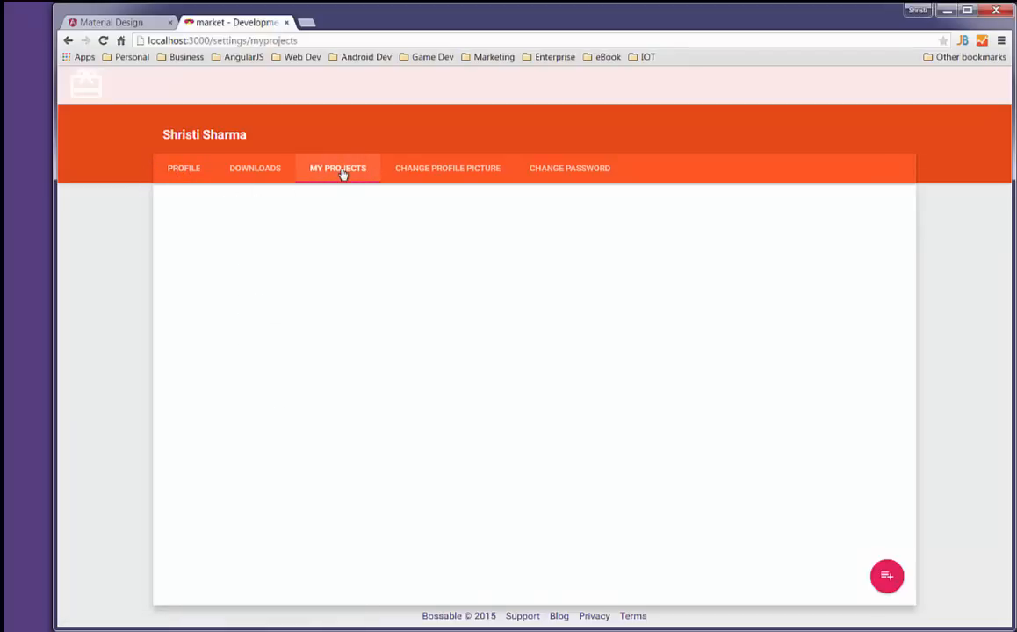
{"action": "left_click", "coordinate": [337, 168]}
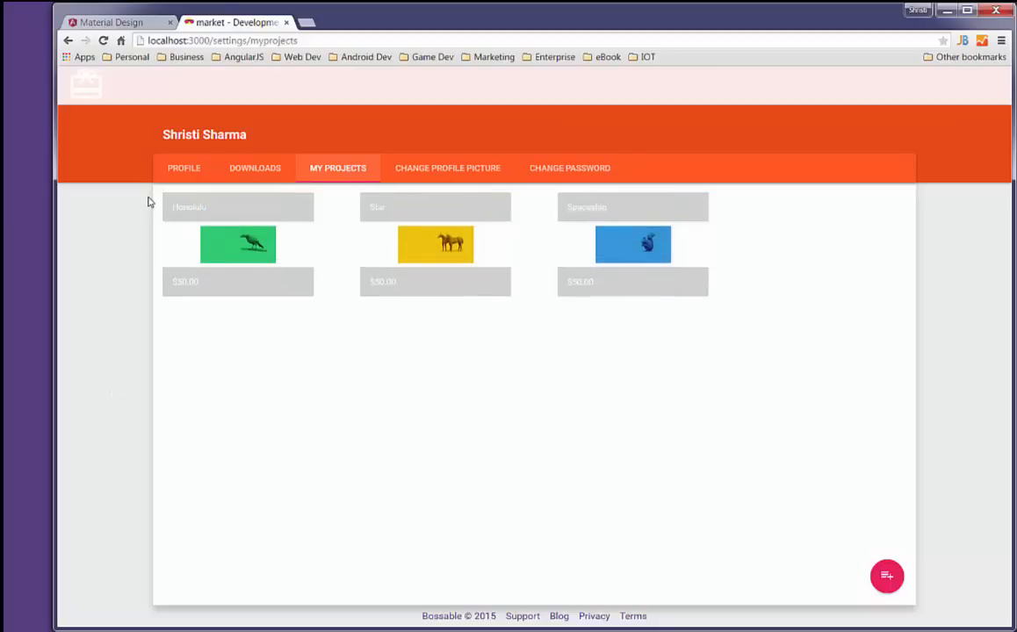
{"action": "mouse_move", "coordinate": [139, 463]}
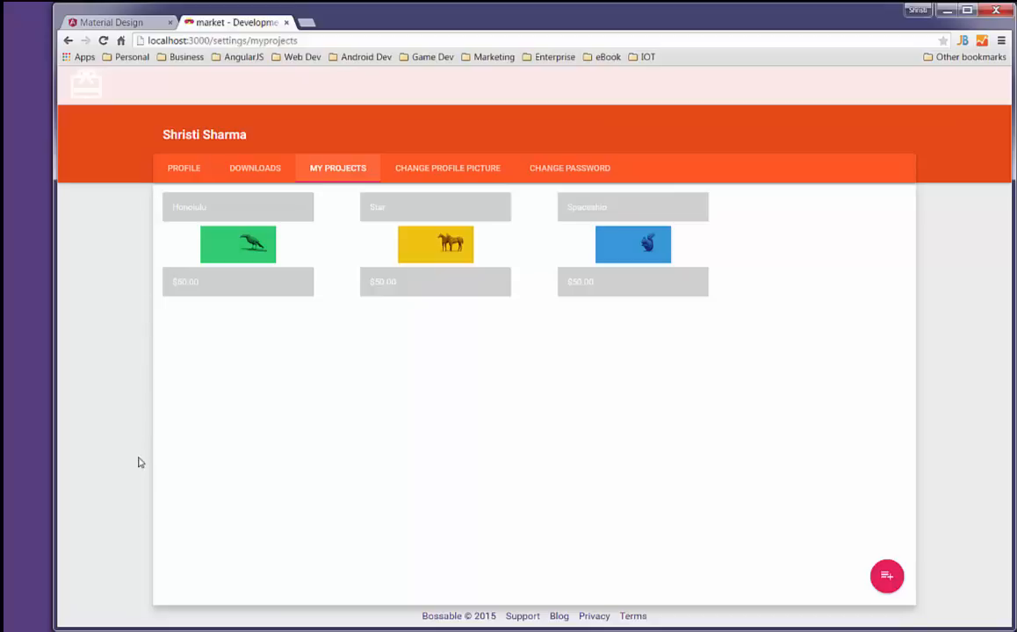
{"action": "mouse_move", "coordinate": [137, 587]}
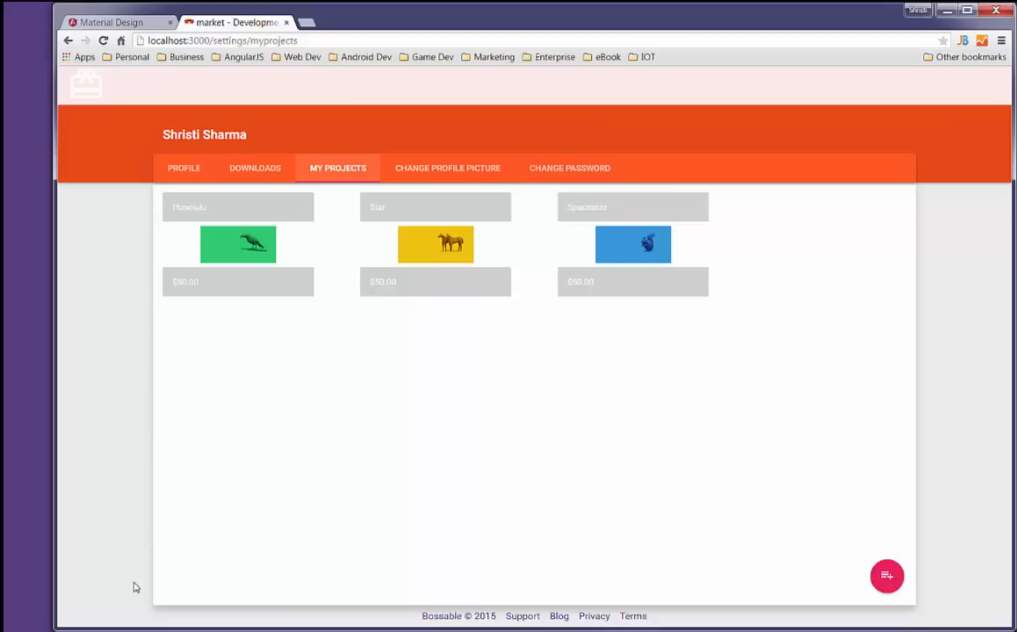
{"action": "mouse_move", "coordinate": [86, 434]}
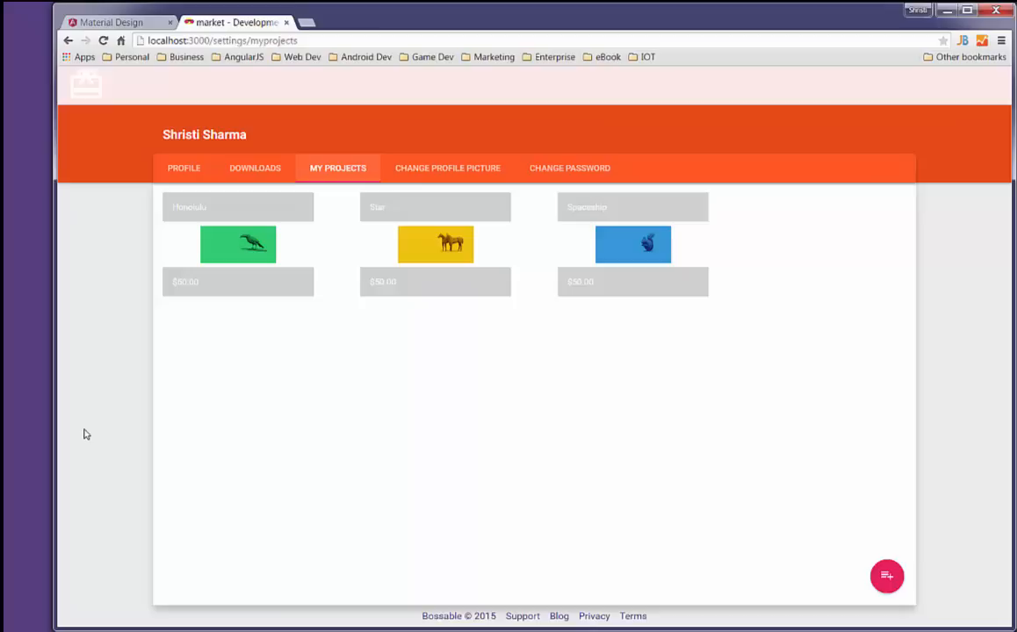
{"action": "mouse_move", "coordinate": [88, 408]}
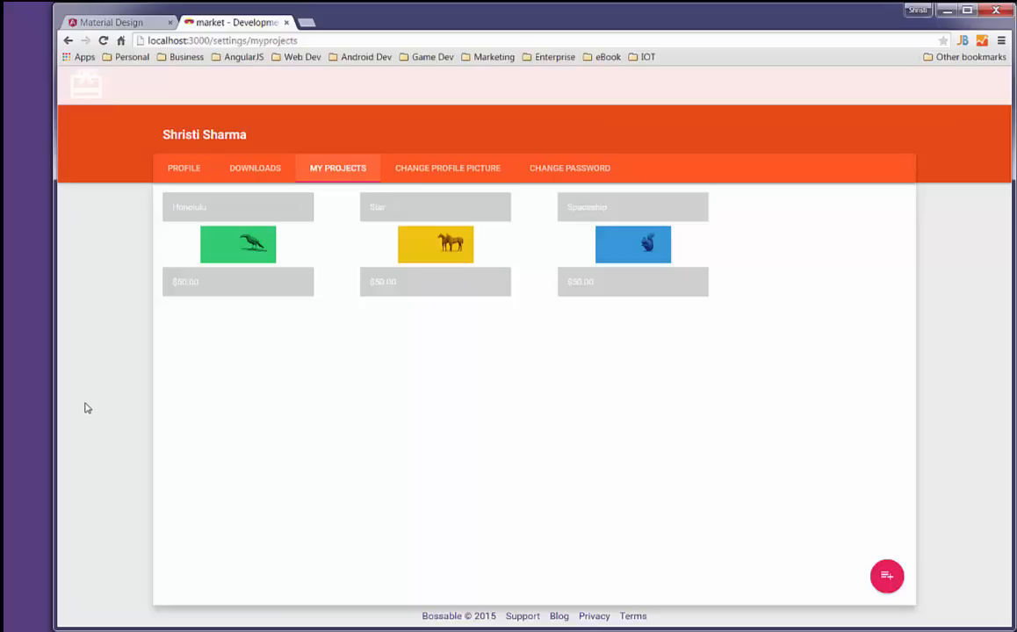
{"action": "mouse_move", "coordinate": [106, 418]}
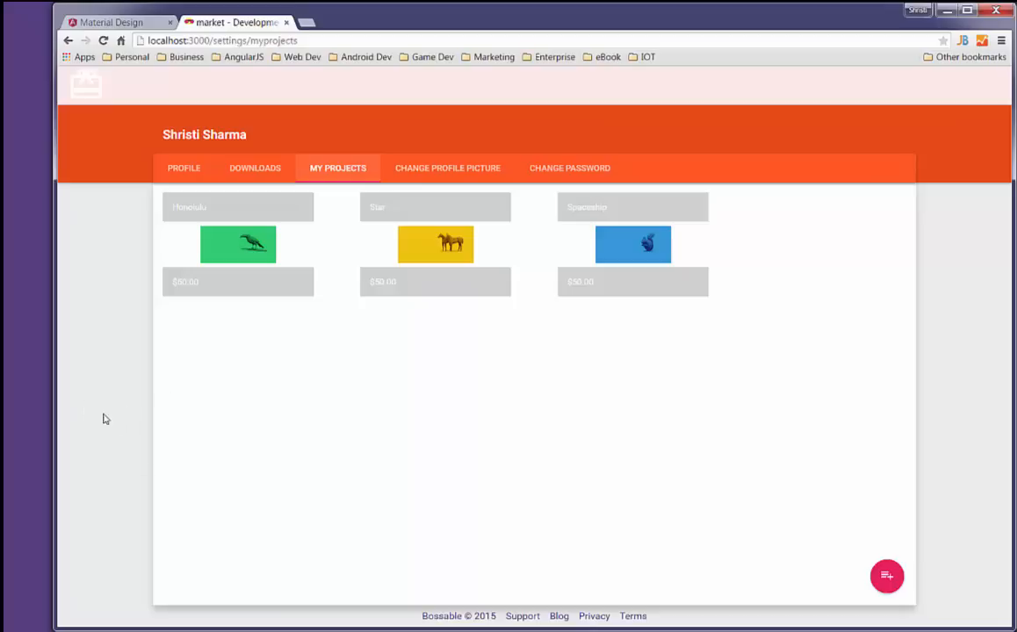
{"action": "mouse_move", "coordinate": [204, 181]}
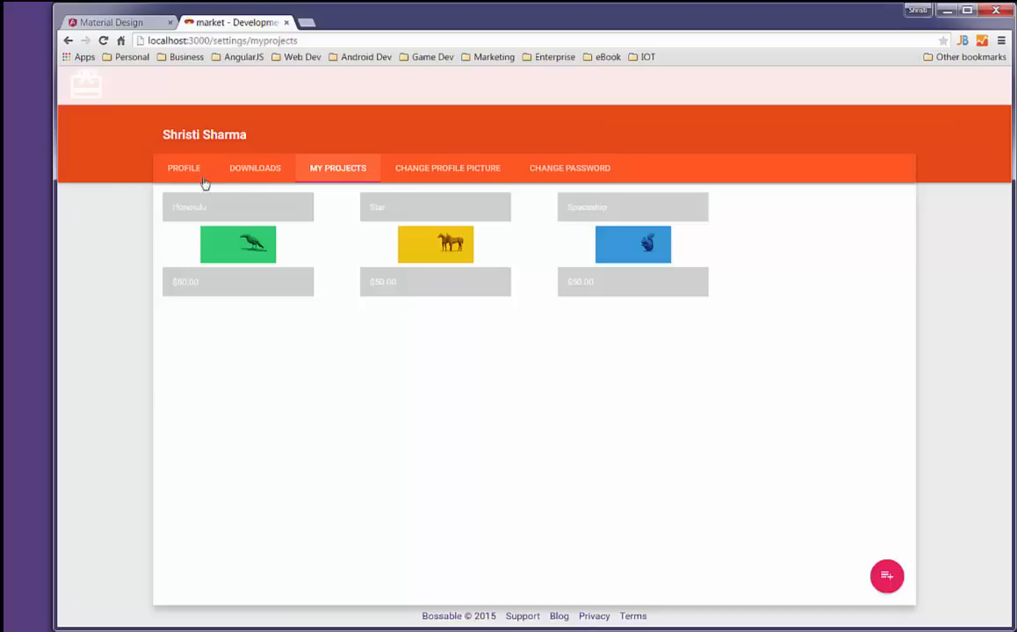